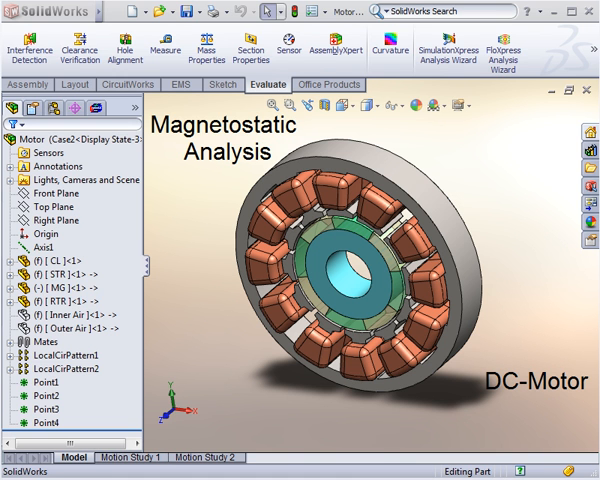
# Show the EMS analysis tree for the Motor assembly, ready to add a study.
pyautogui.click(27, 84)
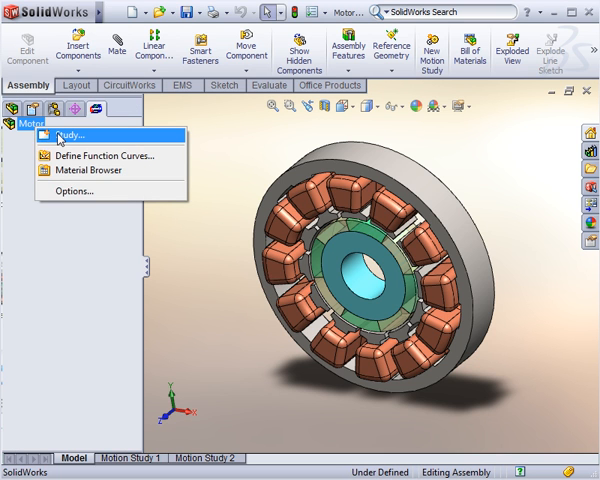
# Create the magnetostatic study 'Study 1' and expand its Solids list.
pyautogui.click(78, 135)
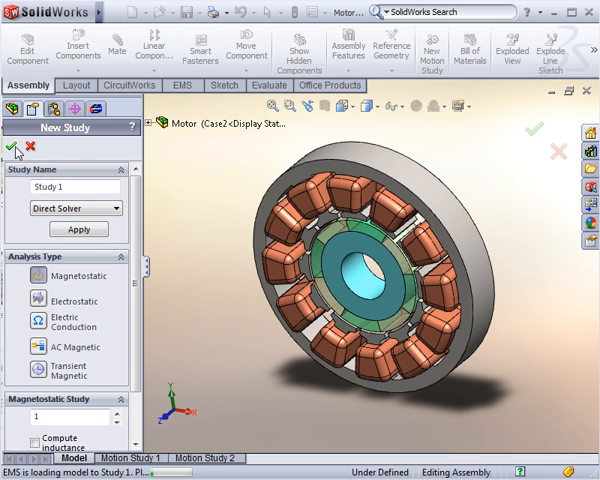
pyautogui.click(15, 150)
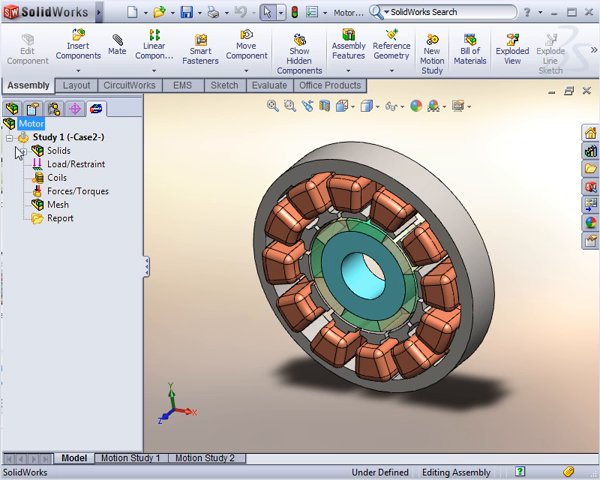
pyautogui.moveTo(18, 152)
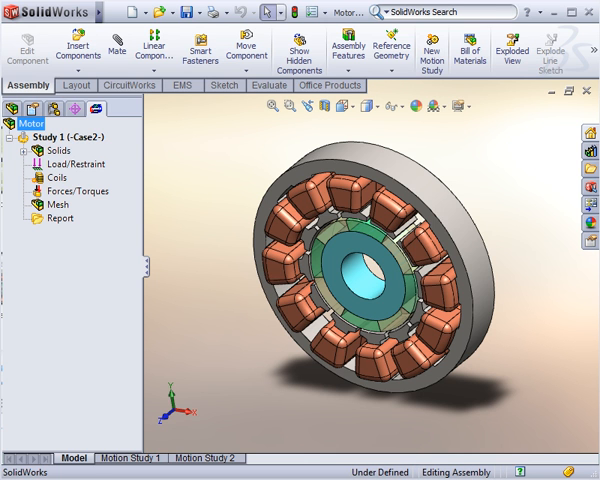
pyautogui.click(223, 85)
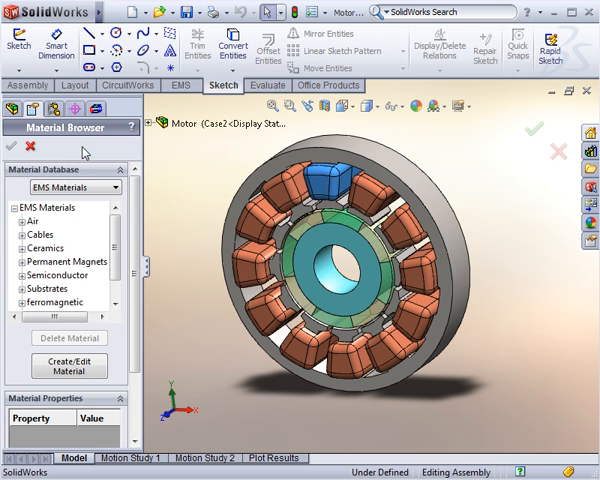
# Give the top stator coil Copper from the non-magnetic materials group.
pyautogui.scroll(-3)
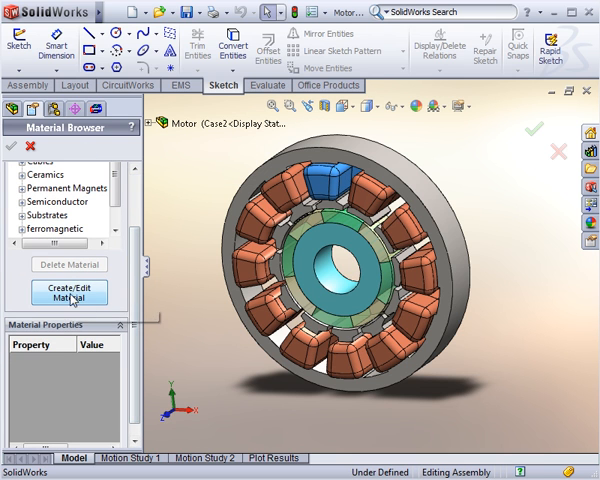
pyautogui.moveTo(112, 198)
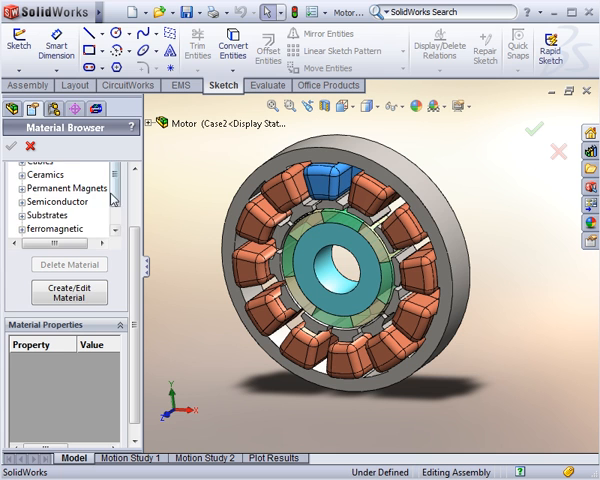
pyautogui.click(16, 175)
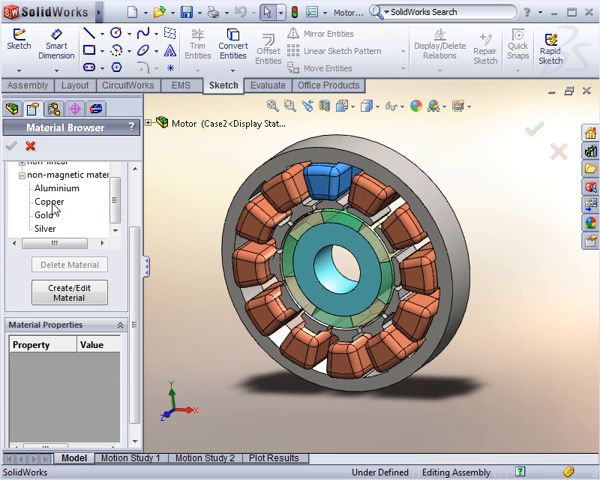
pyautogui.click(47, 202)
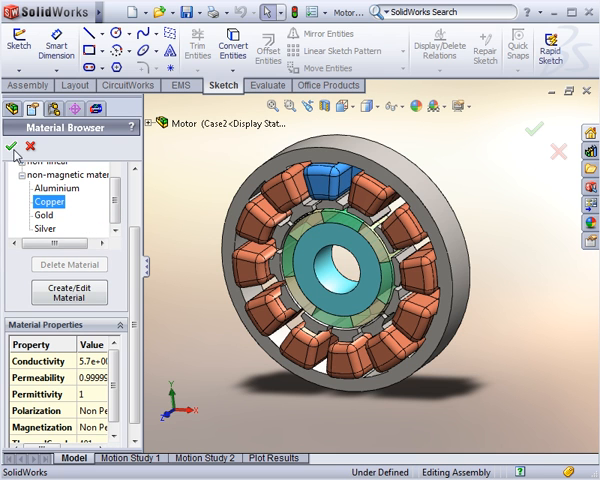
pyautogui.click(13, 150)
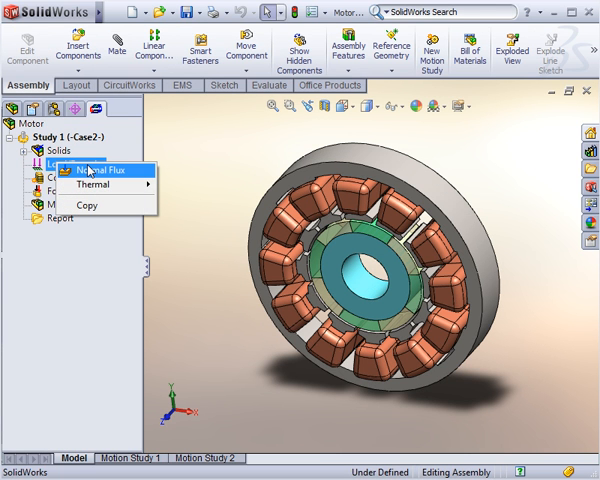
pyautogui.moveTo(92, 184)
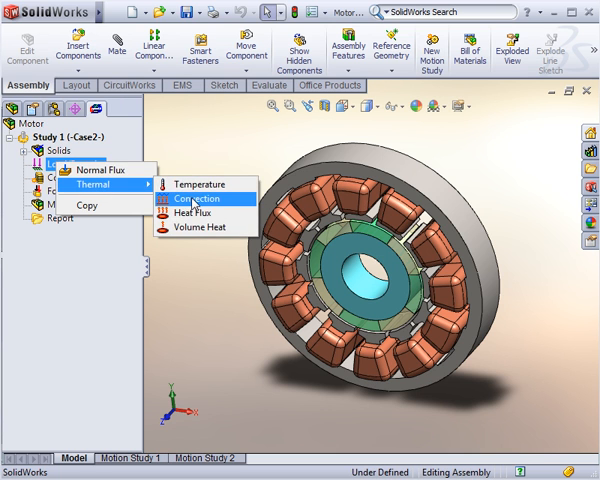
# Add a Thermal Convection load to Study 1 and generate its mesh.
pyautogui.click(199, 198)
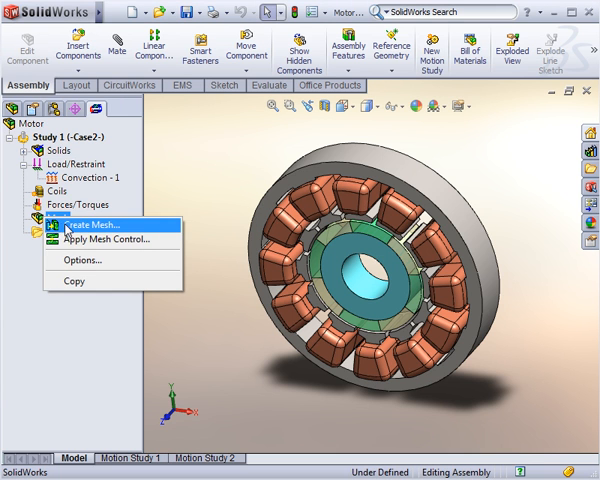
pyautogui.click(92, 226)
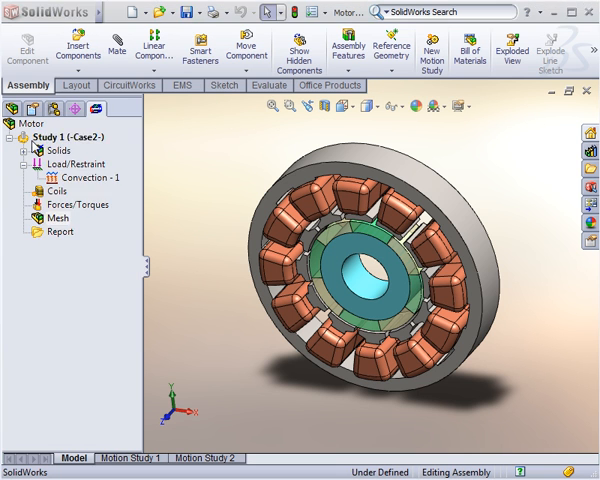
pyautogui.rightClick(55, 139)
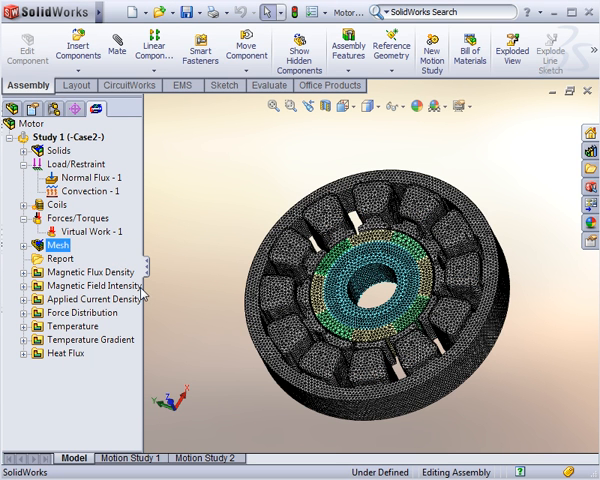
# Review Study 1's results table, including coil inductance values, then close it.
pyautogui.rightClick(60, 259)
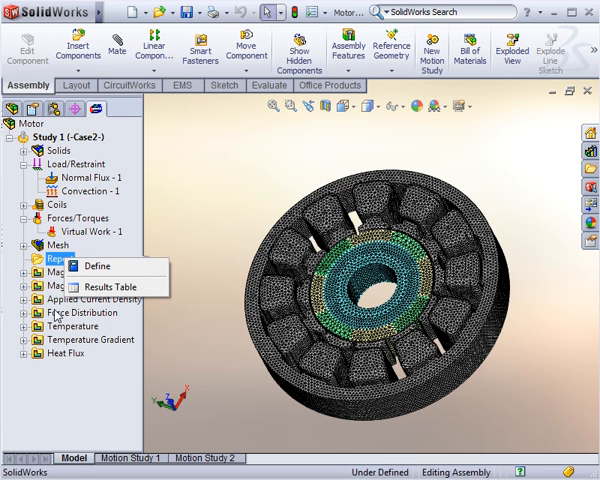
pyautogui.moveTo(110, 287)
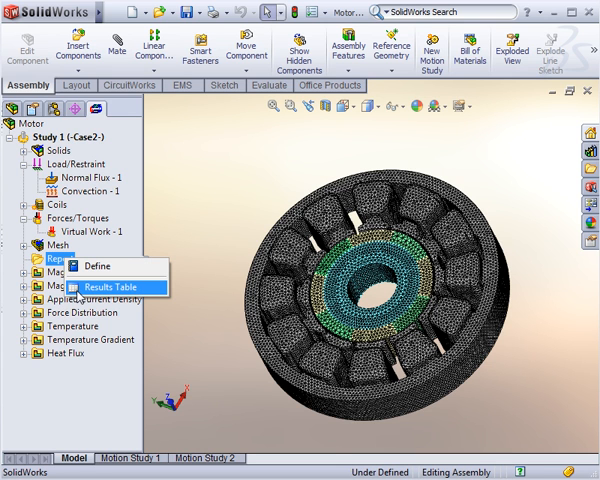
pyautogui.click(117, 287)
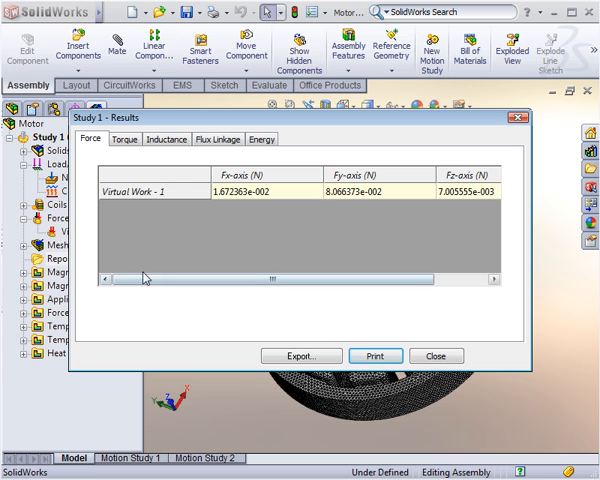
pyautogui.click(166, 138)
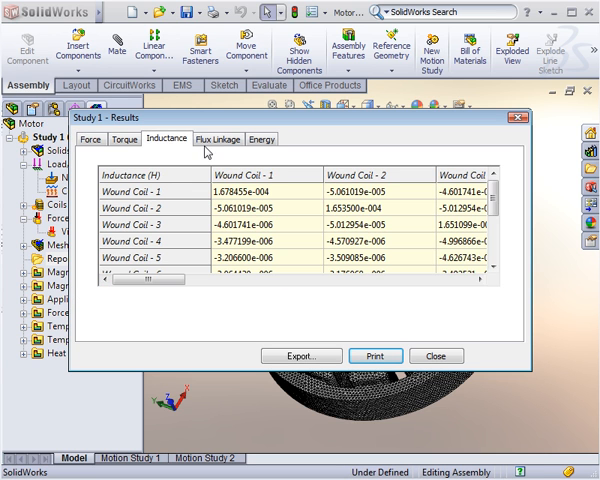
pyautogui.click(261, 138)
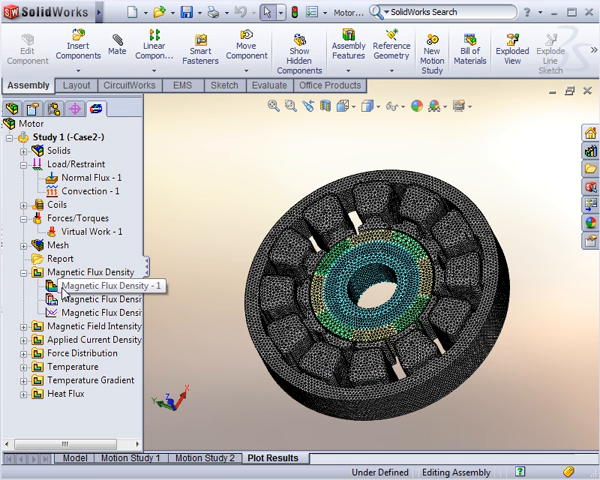
# Exclude Temperature, Temperature Gradient and Heat Flux from the Study 1 report definition.
pyautogui.doubleClick(100, 298)
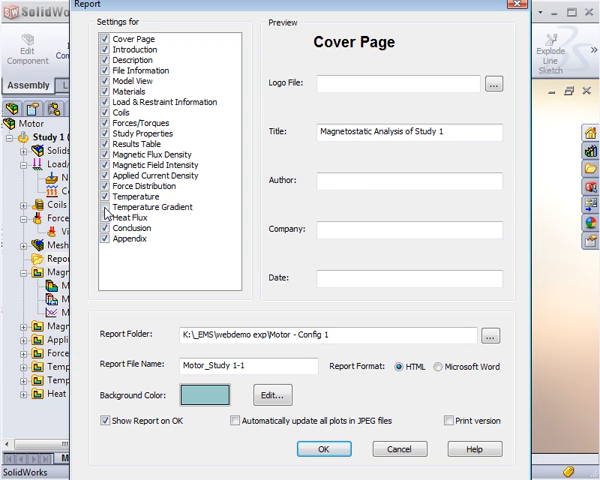
pyautogui.click(111, 217)
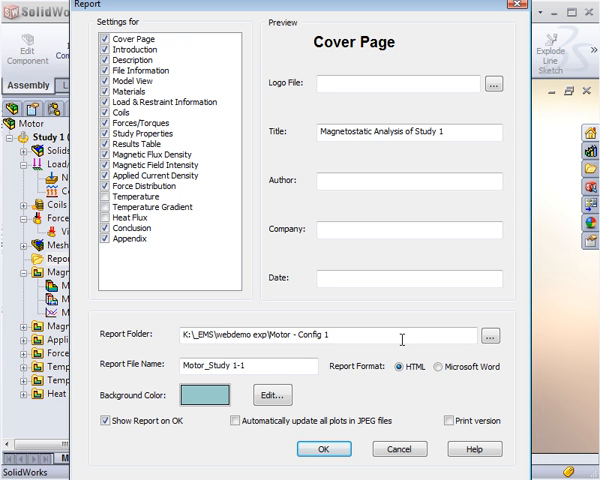
pyautogui.click(437, 366)
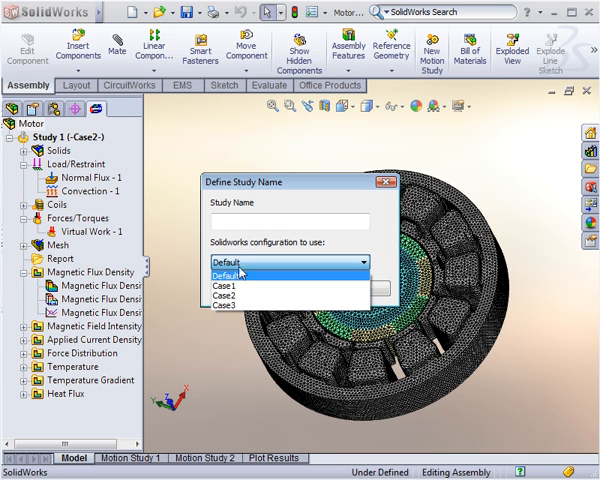
# Add study 'Test' on the Default configuration, expand Study 1, and show Run All Studies.
pyautogui.write('T')
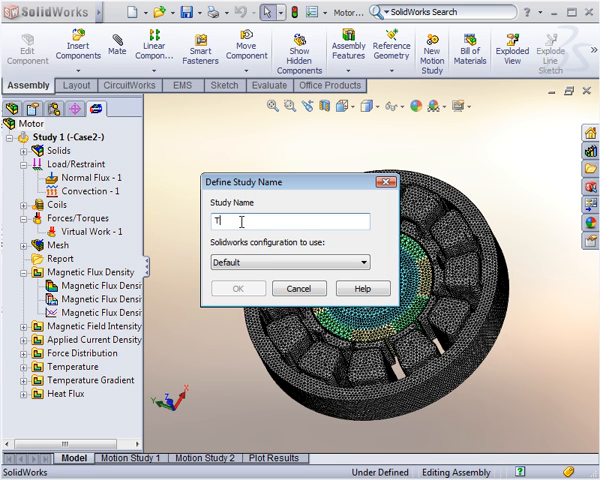
pyautogui.click(238, 288)
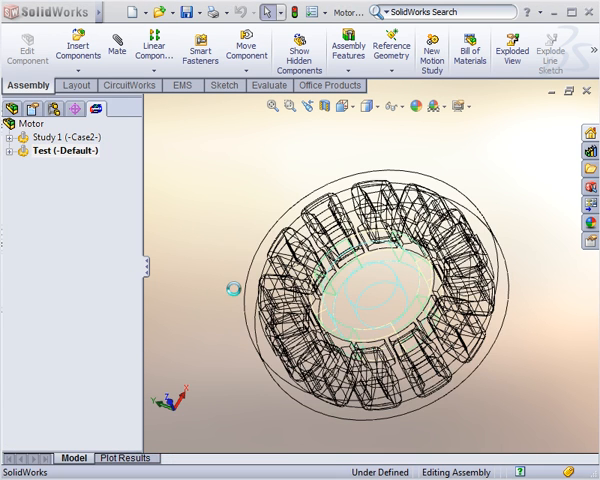
pyautogui.rightClick(50, 151)
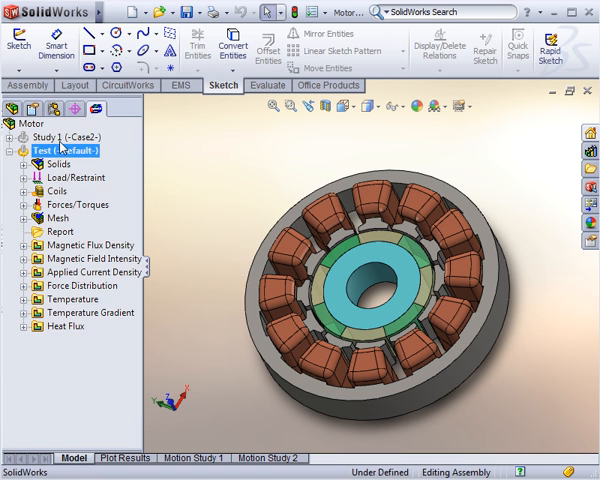
pyautogui.click(56, 136)
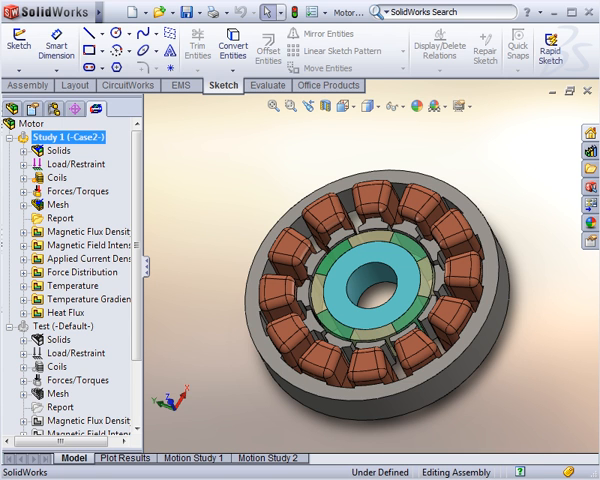
pyautogui.rightClick(45, 137)
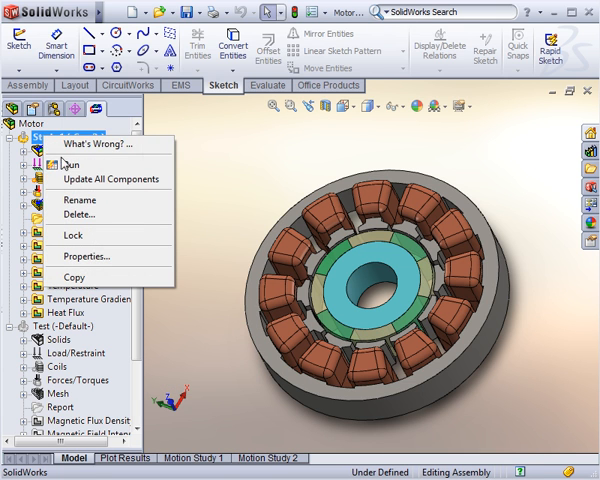
pyautogui.rightClick(27, 123)
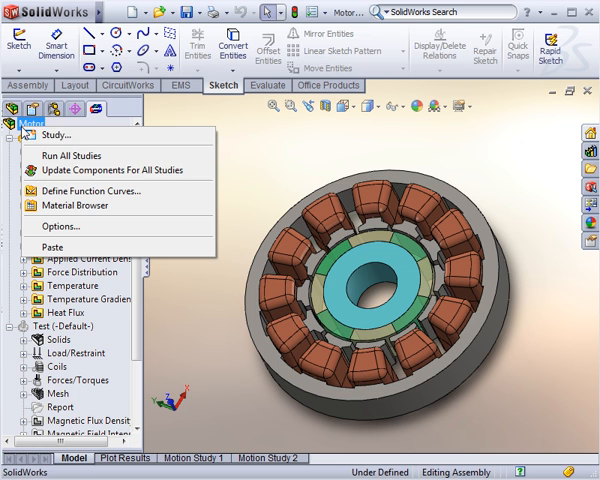